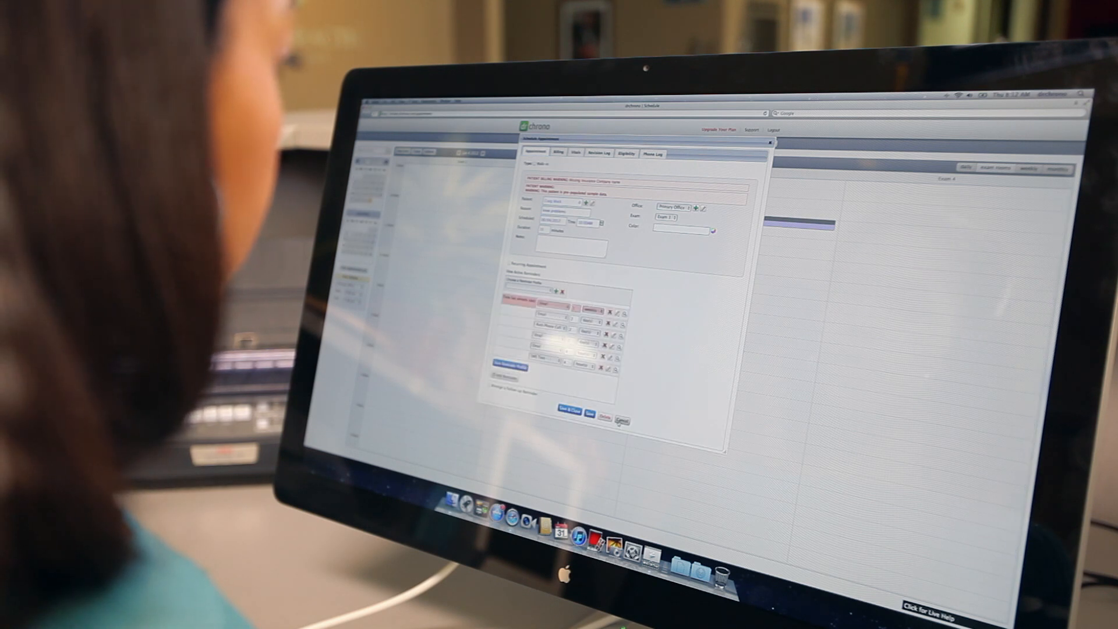
- Save & Close the new patient appointment in the Schedule Appointment dialog
{"action": "left_click", "coordinate": [566, 414]}
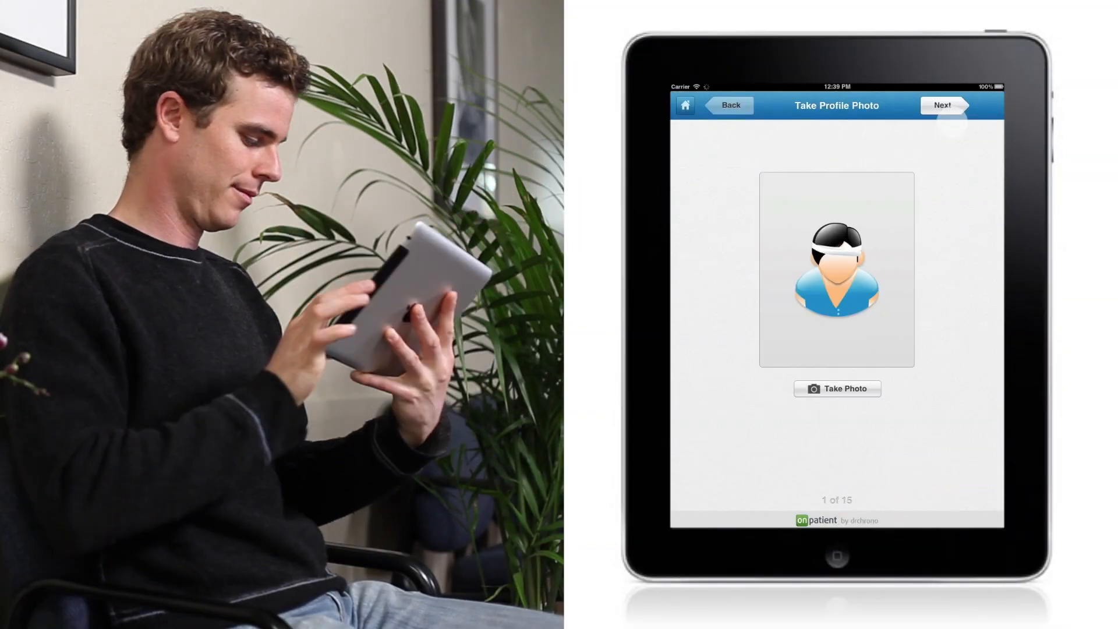
- Skip the Take Profile Photo step of the onpatient check-in form
{"action": "left_click", "coordinate": [941, 105]}
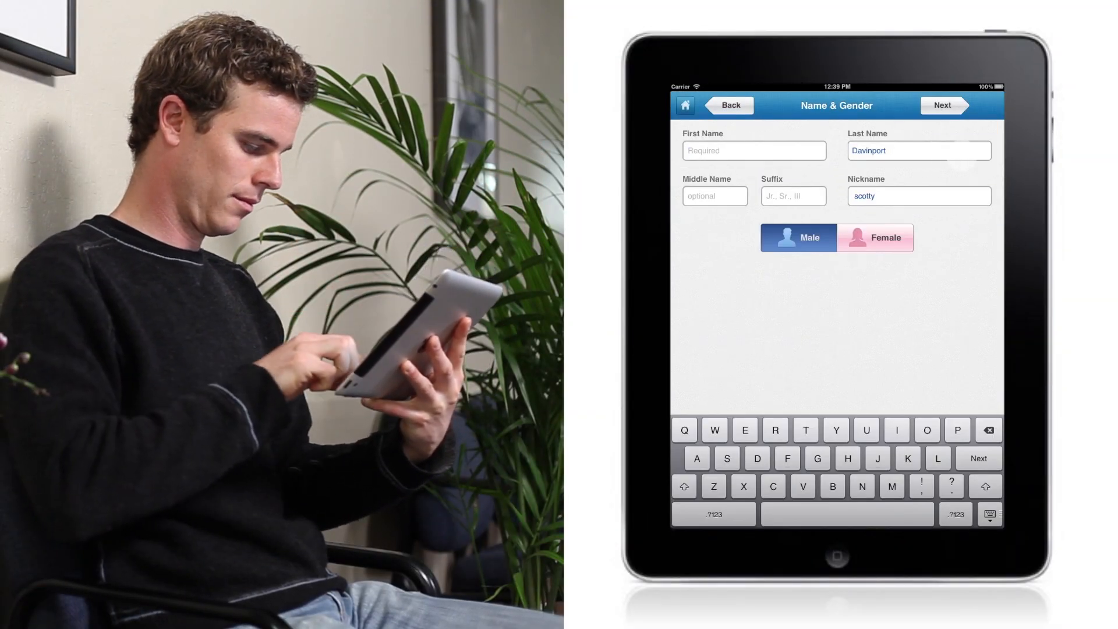
{"action": "left_click", "coordinate": [942, 105]}
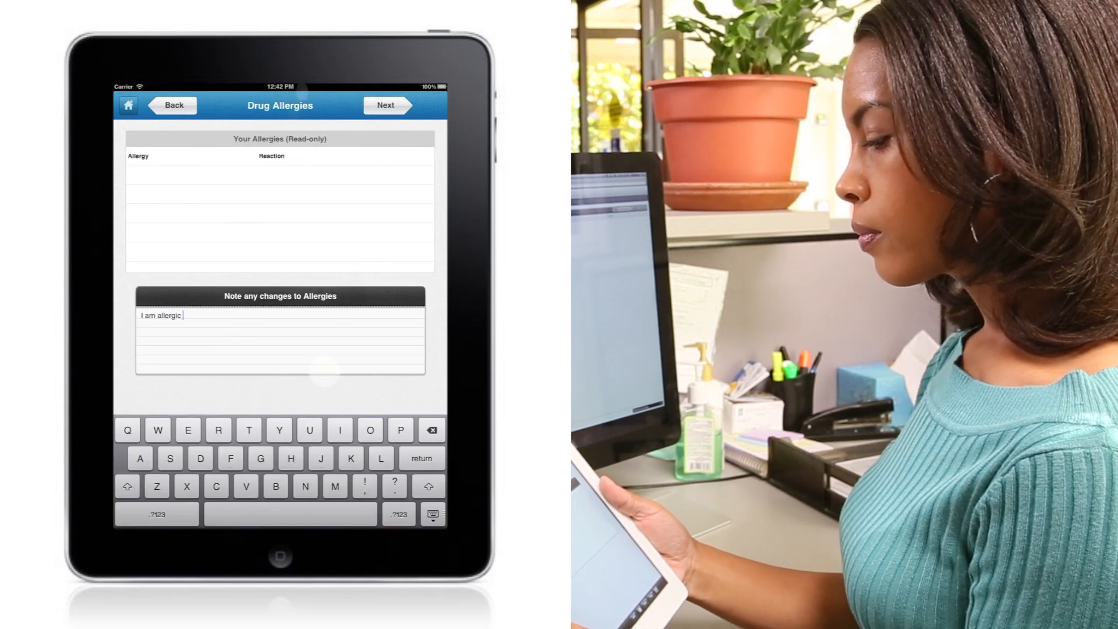
- Add allergy note 'to all corn products', consent to HIPAA agreement, pass ongoing conditions
{"action": "type", "text": "to all corn products"}
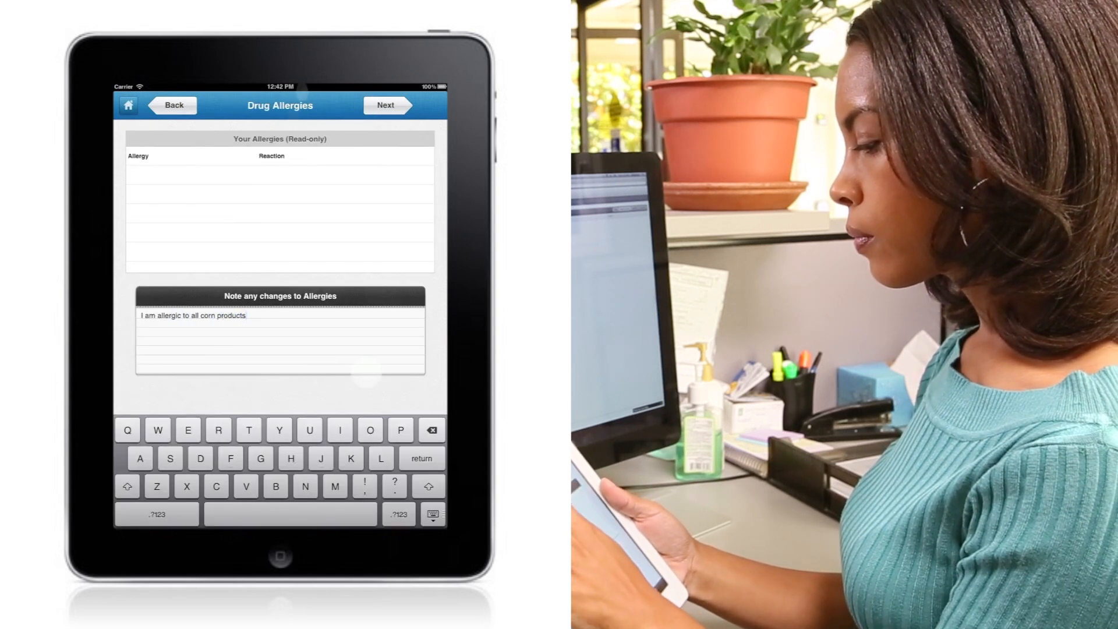
{"action": "left_click", "coordinate": [384, 105]}
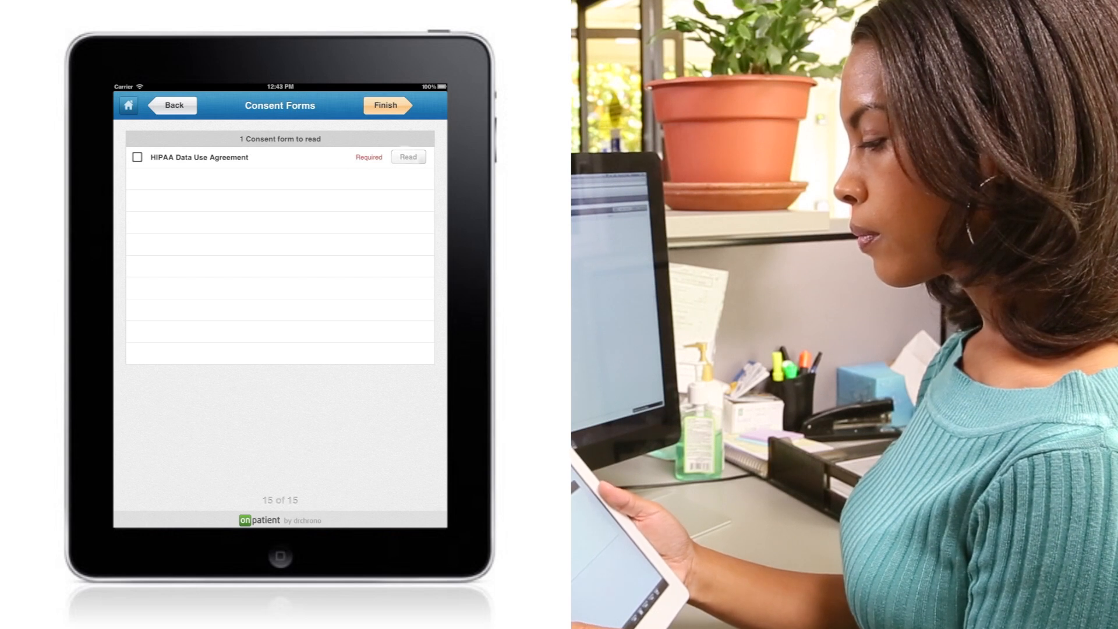
{"action": "left_click", "coordinate": [407, 156]}
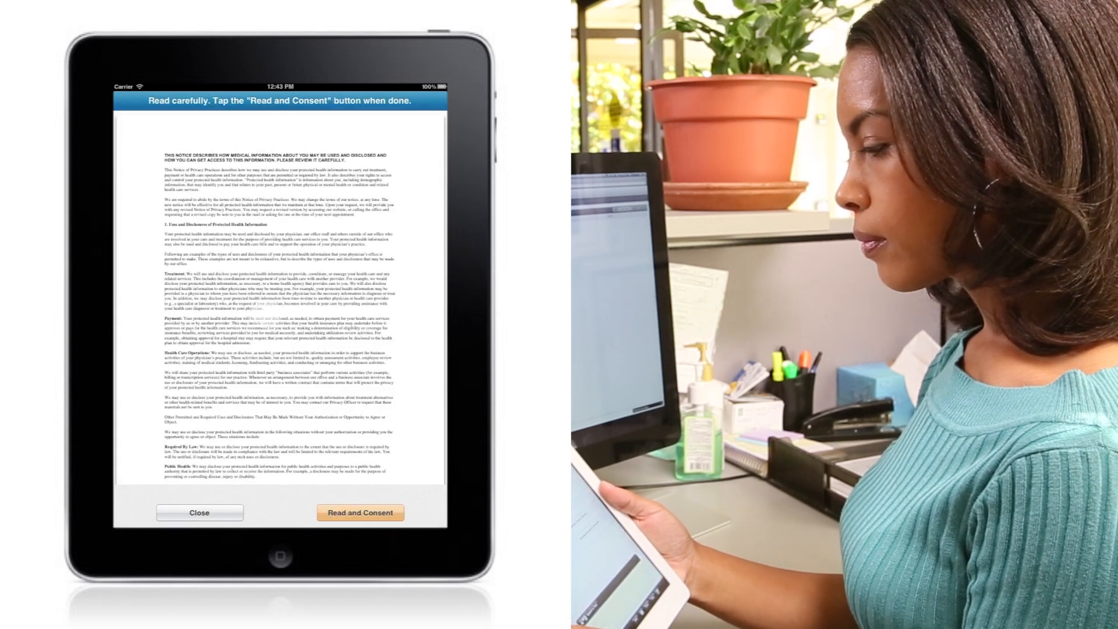
{"action": "left_click", "coordinate": [360, 512]}
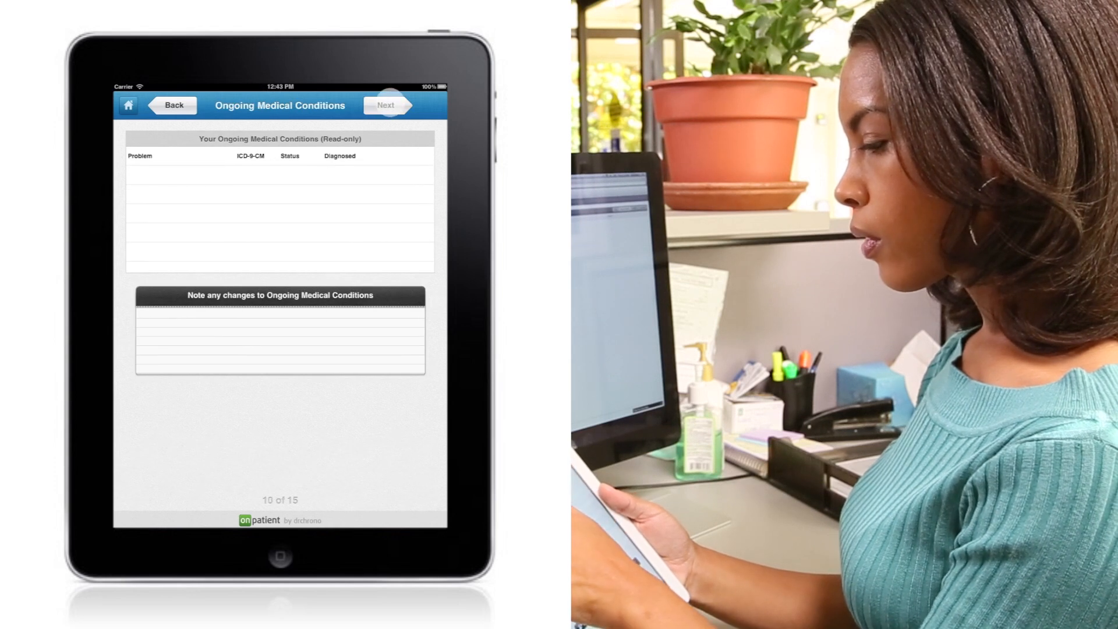
{"action": "left_click", "coordinate": [385, 105]}
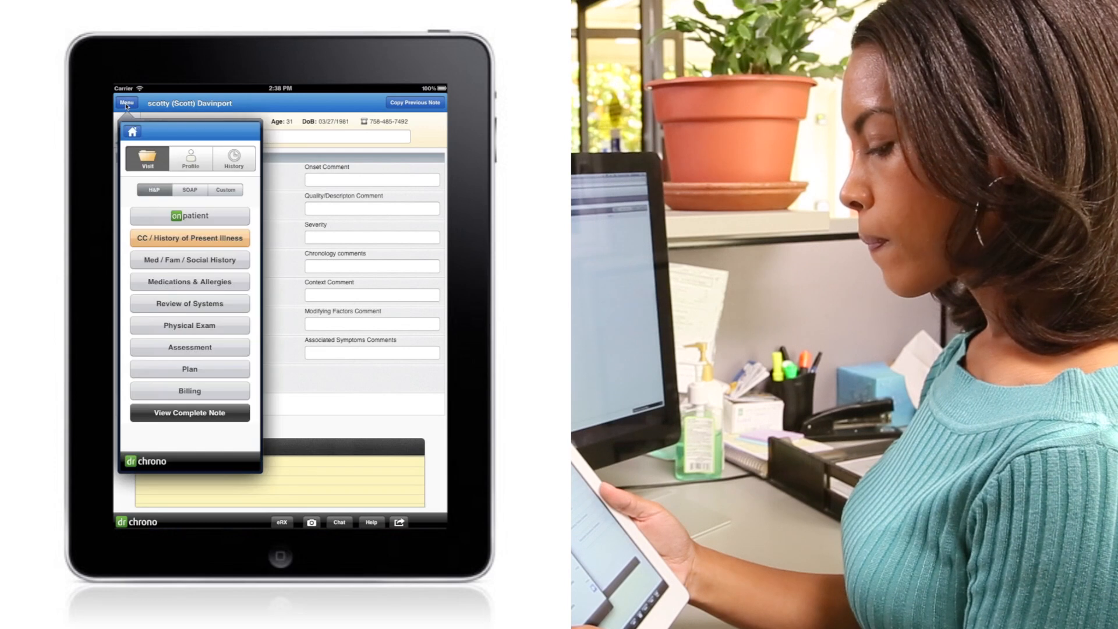
- Show the SOAP sections in the patient's note and open Subjective
{"action": "left_click", "coordinate": [188, 189]}
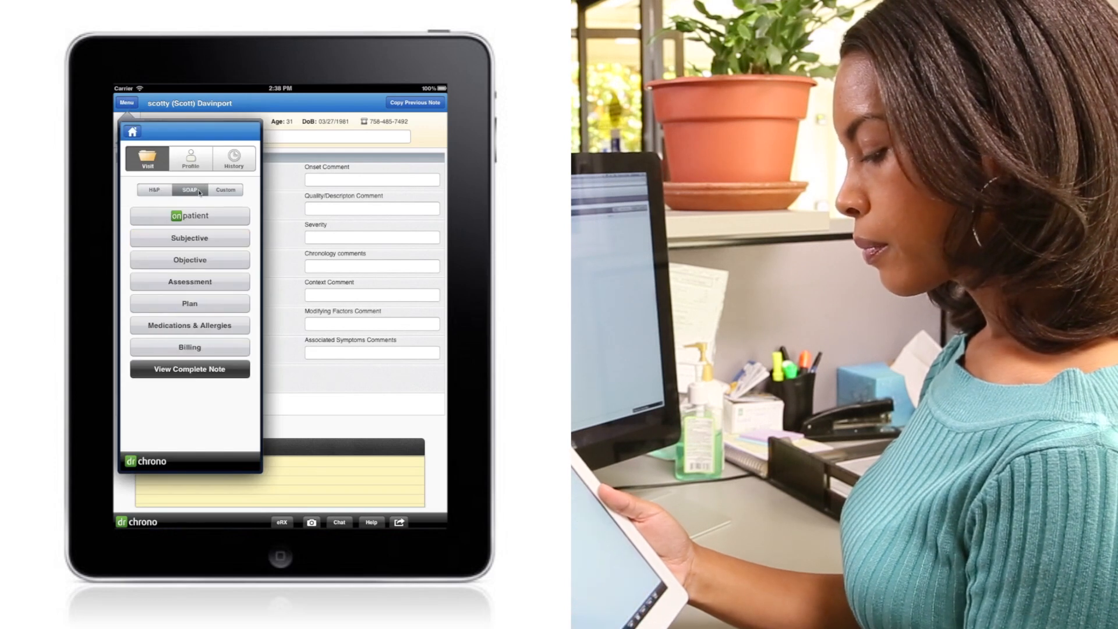
{"action": "left_click", "coordinate": [190, 238]}
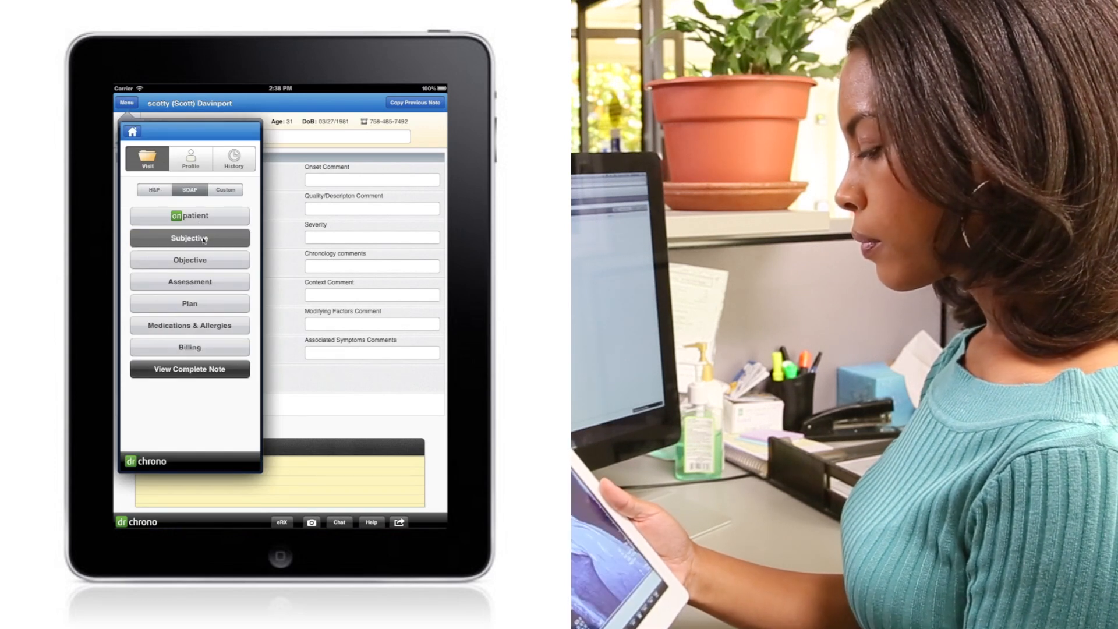